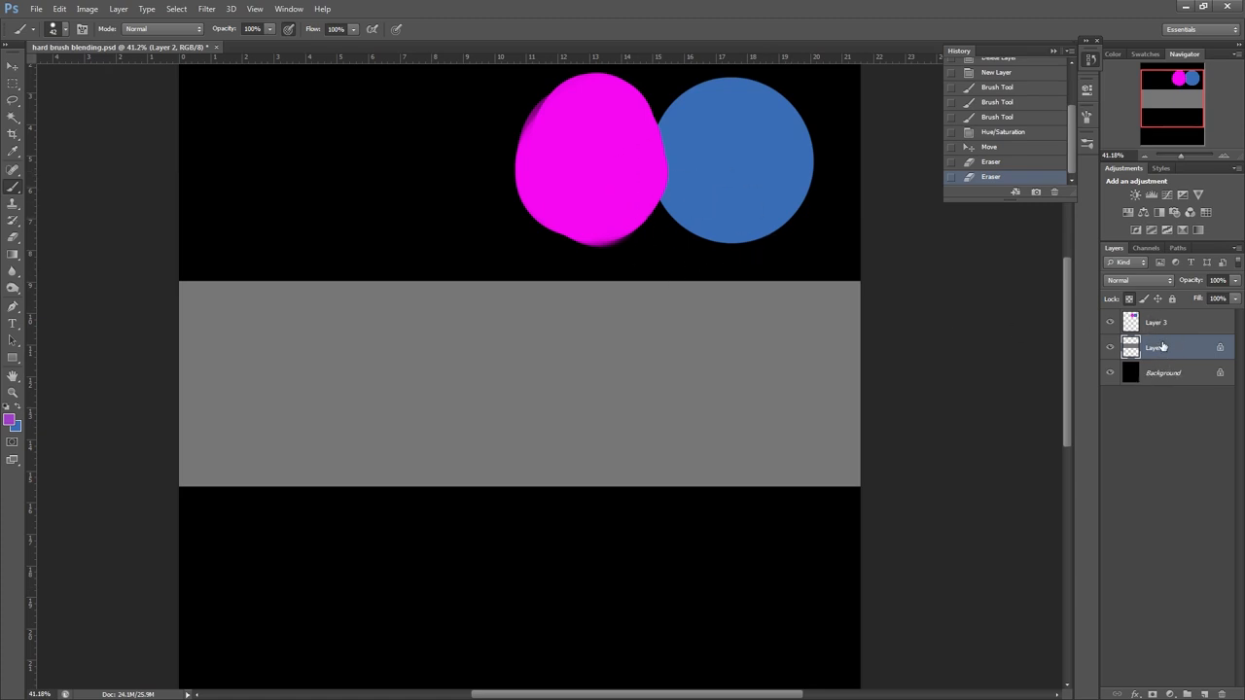
# - Select the gray strip's layer and paint its left part blue after small test strokes
pyautogui.click(1131, 347)
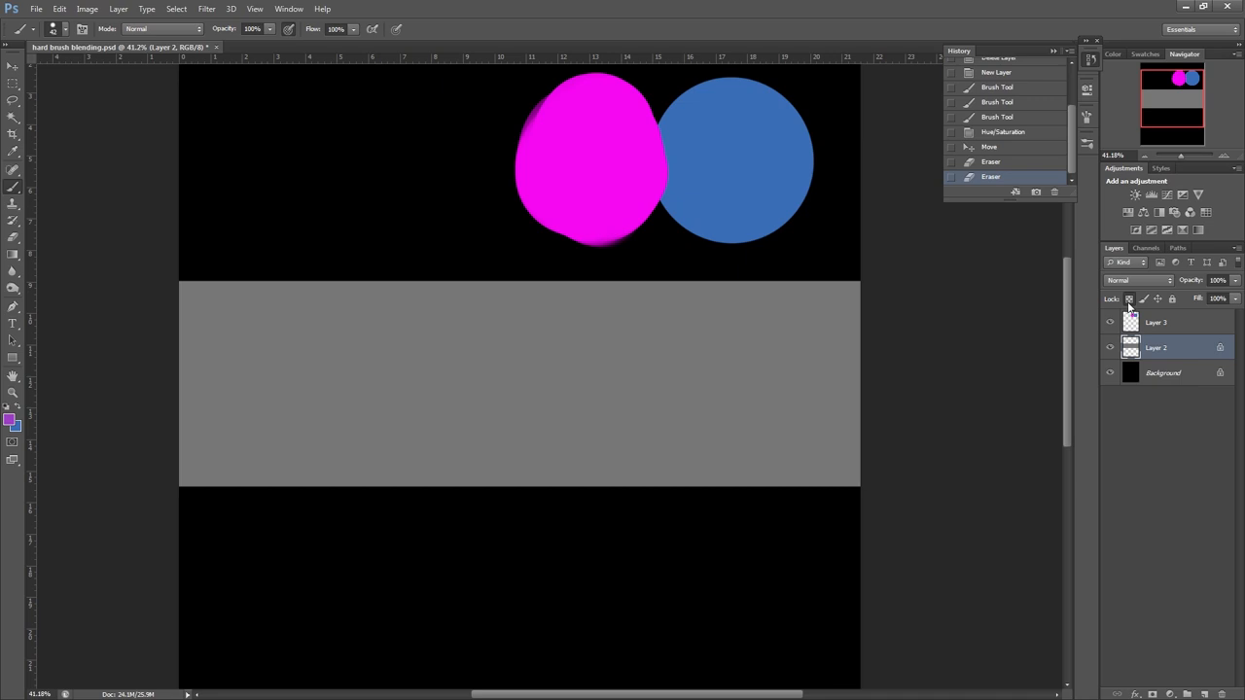
pyautogui.moveTo(768, 360); pyautogui.dragTo(802, 345)
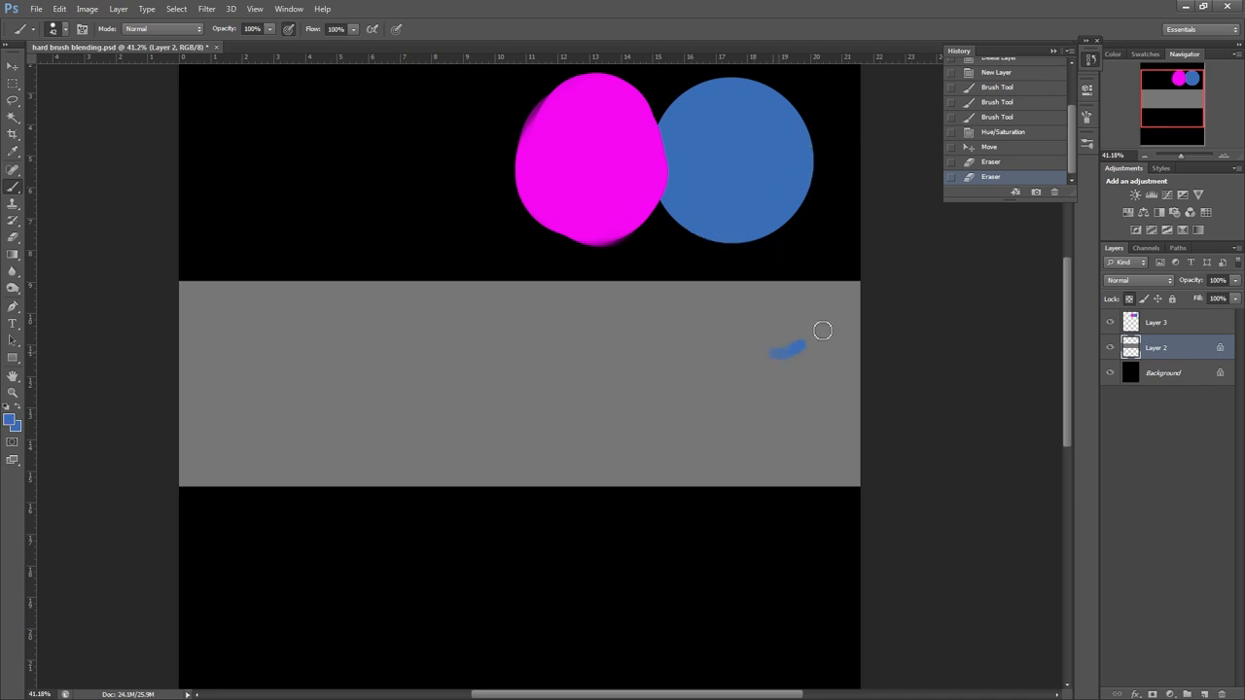
pyautogui.moveTo(821, 331); pyautogui.dragTo(807, 369)
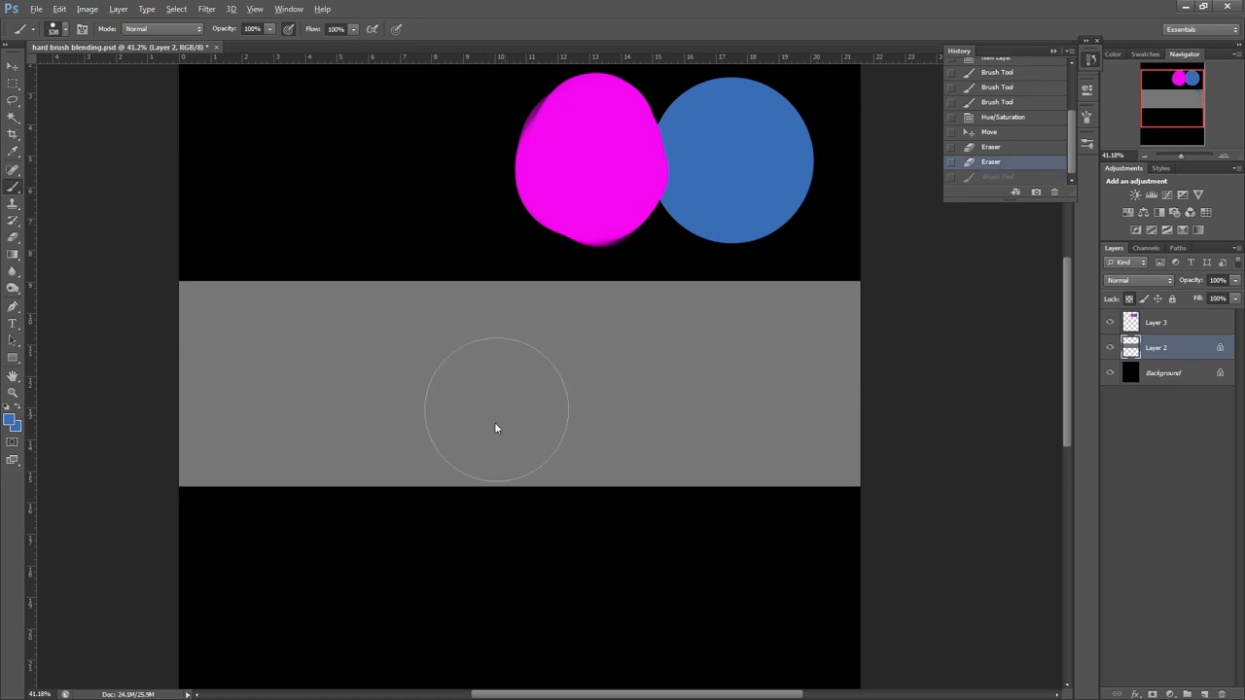
pyautogui.moveTo(496, 428); pyautogui.dragTo(163, 379)
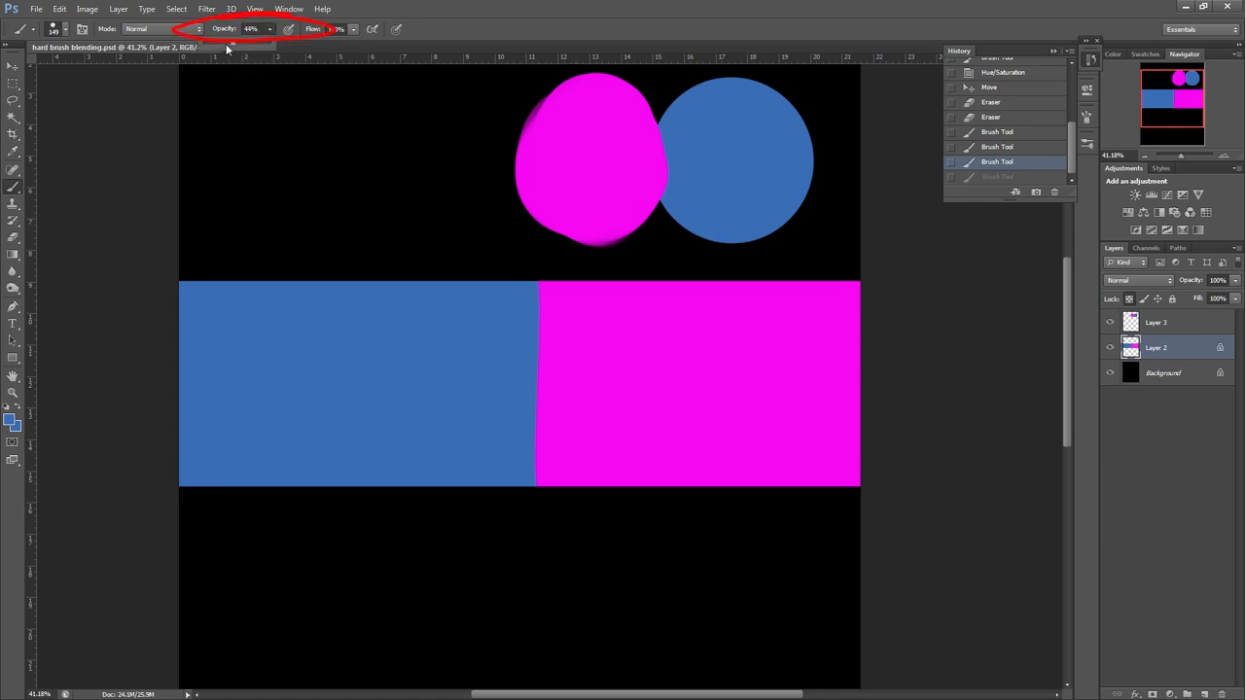
# - Lay translucent strokes over the seam, spreading a purple blend into the magenta side
pyautogui.moveTo(539, 292); pyautogui.dragTo(538, 470)
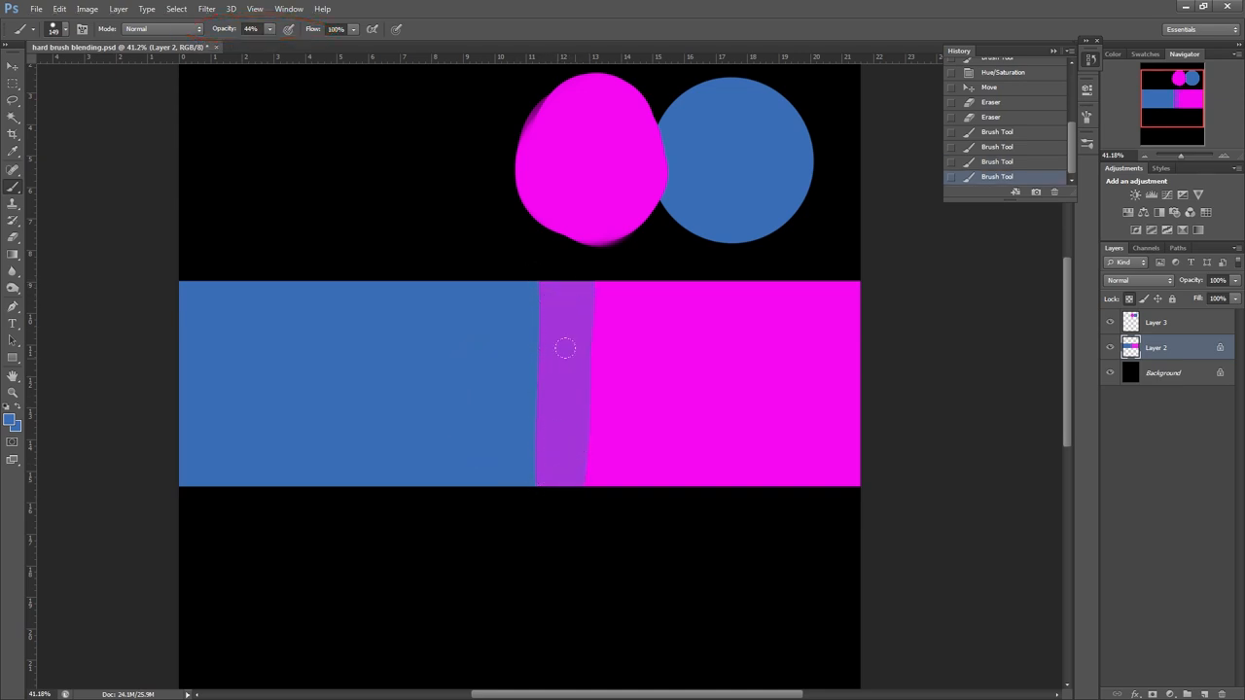
pyautogui.moveTo(566, 348); pyautogui.dragTo(552, 391)
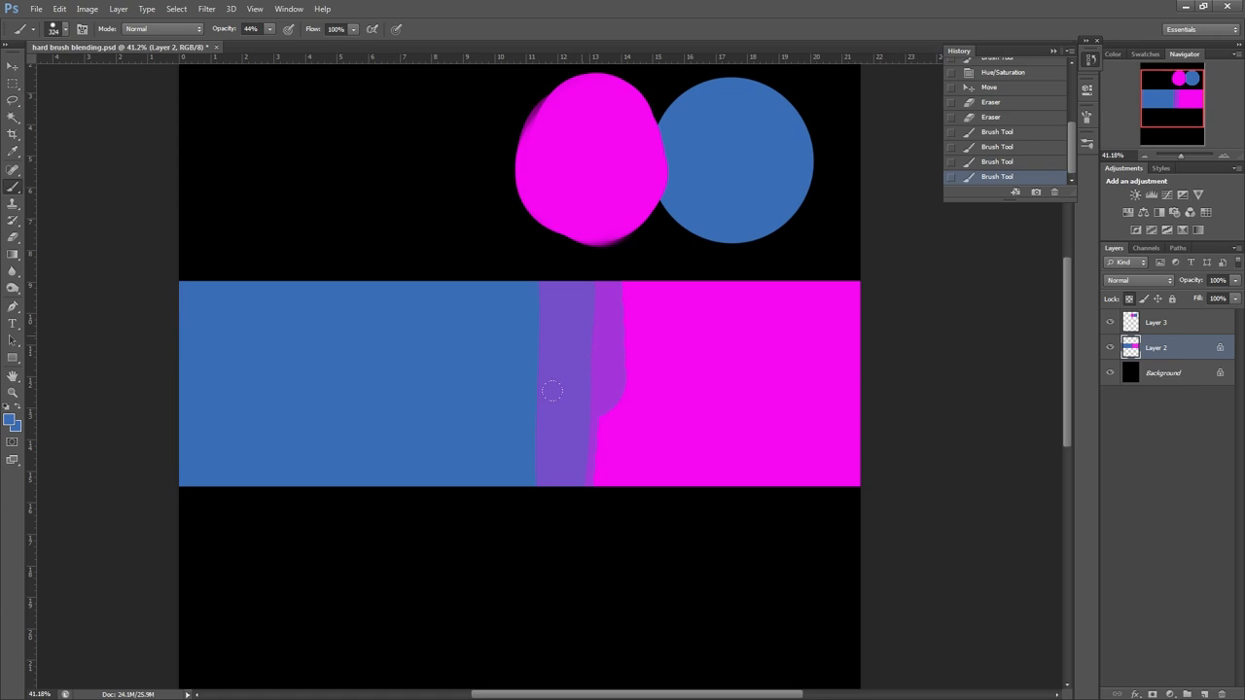
pyautogui.moveTo(549, 389); pyautogui.dragTo(617, 355)
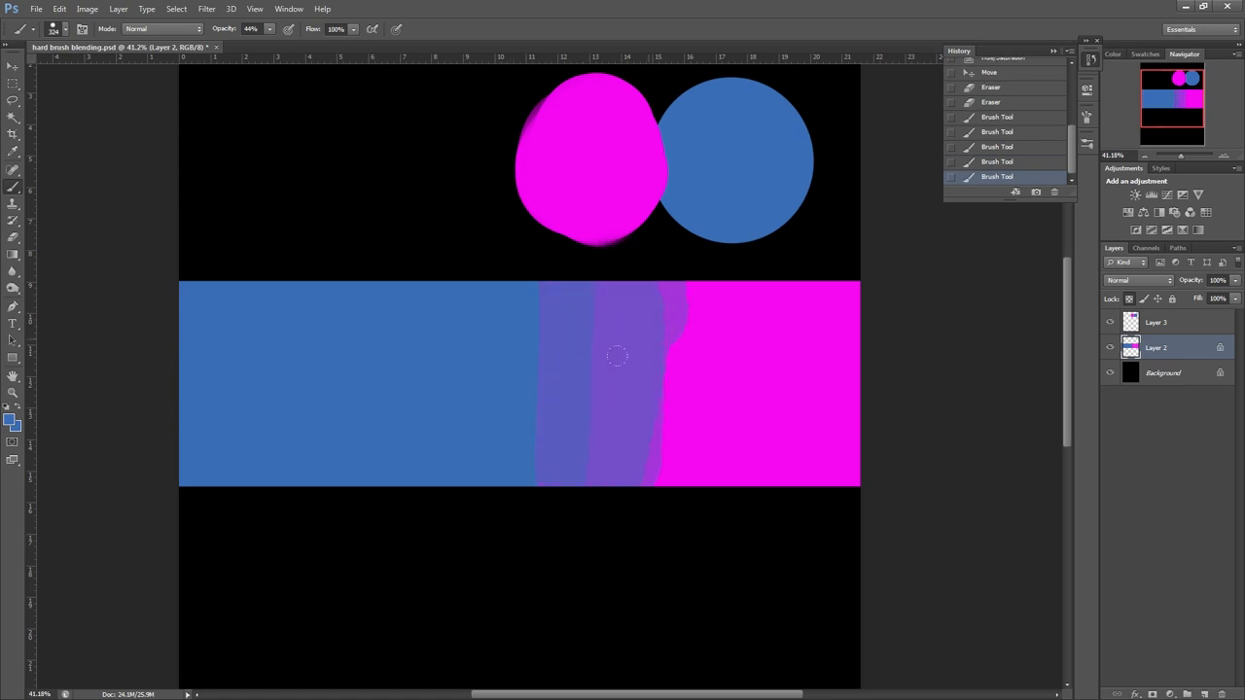
pyautogui.moveTo(617, 355); pyautogui.dragTo(569, 409)
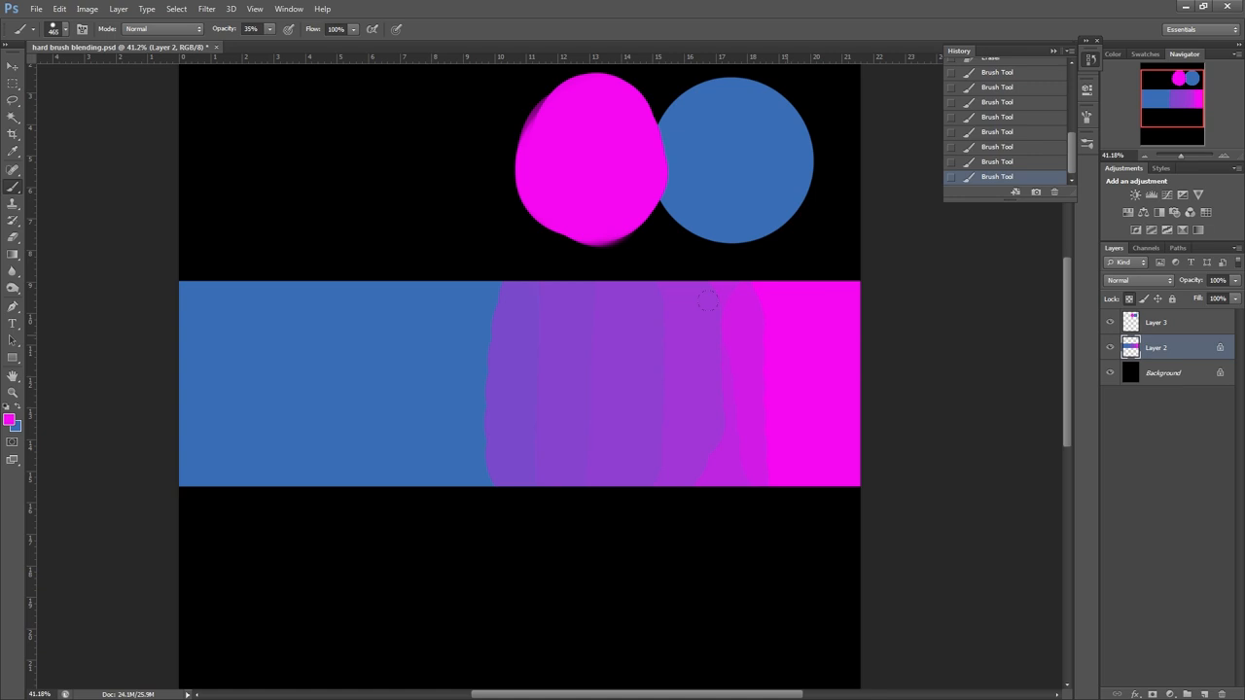
# - Carry translucent magenta strokes leftward into the blue toward the strip's left end
pyautogui.moveTo(700, 301); pyautogui.dragTo(433, 370)
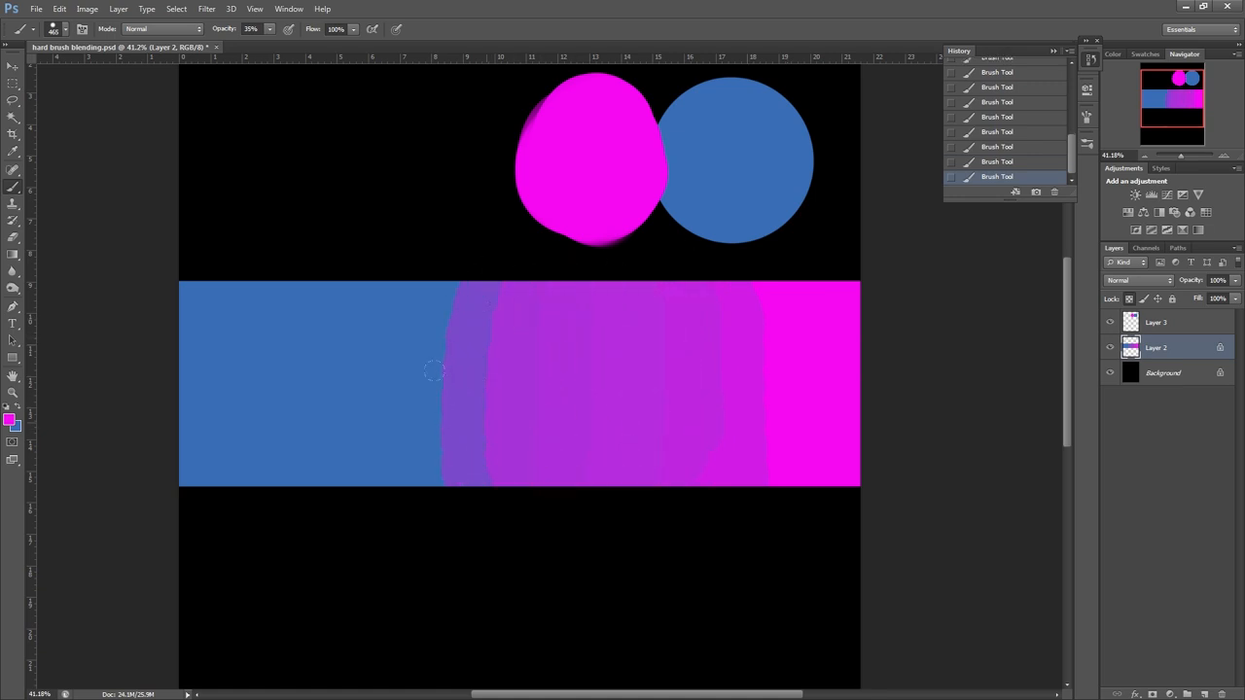
pyautogui.moveTo(435, 370); pyautogui.dragTo(465, 343)
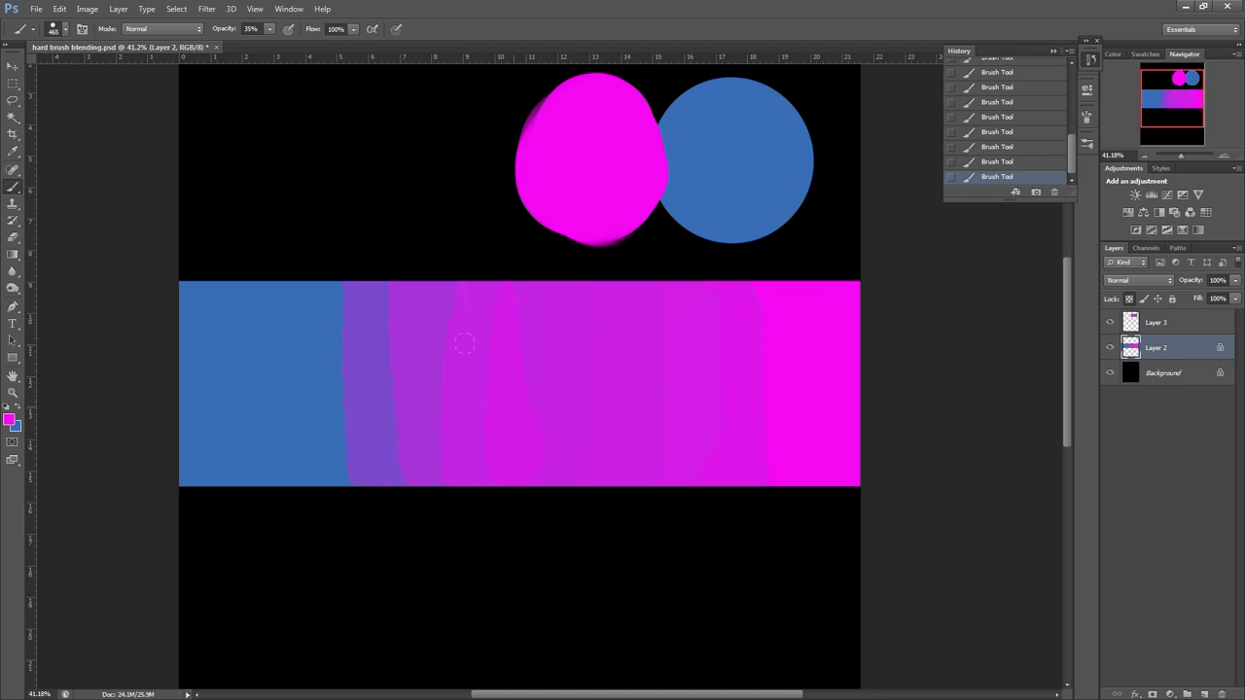
pyautogui.click(269, 28)
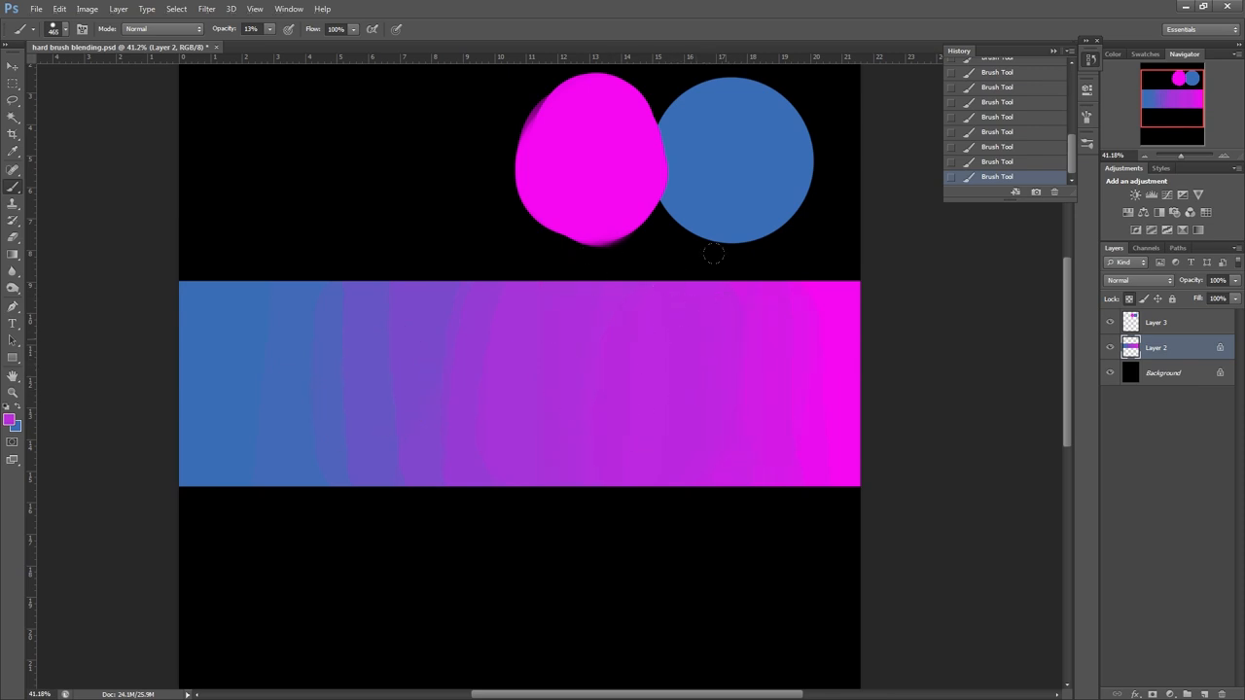
pyautogui.moveTo(362, 363)
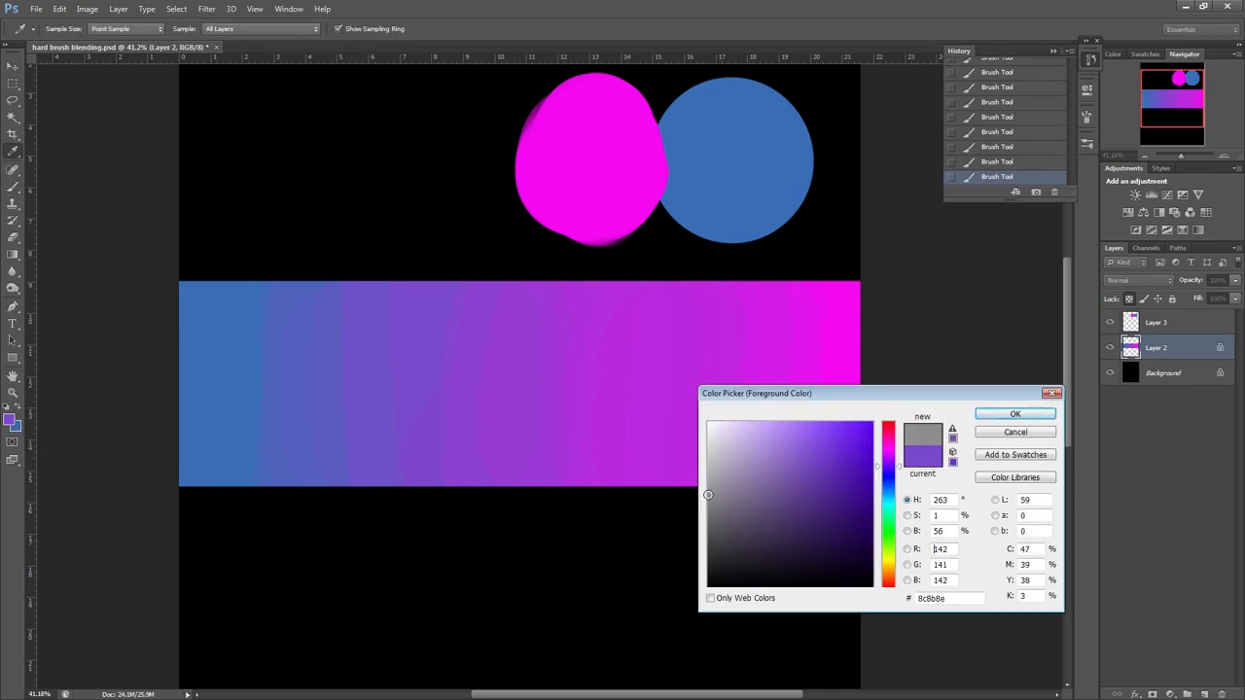
# - Cancel the foreground Color Picker without changing the colour
pyautogui.click(1015, 414)
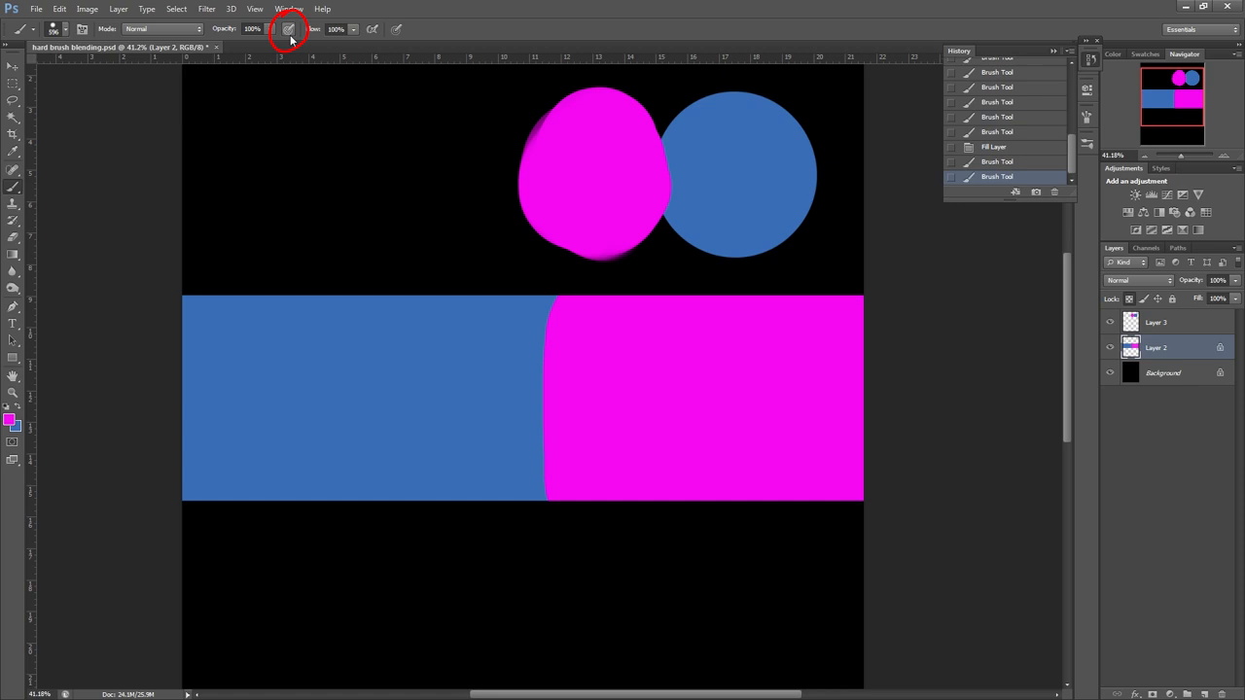
pyautogui.moveTo(695, 383)
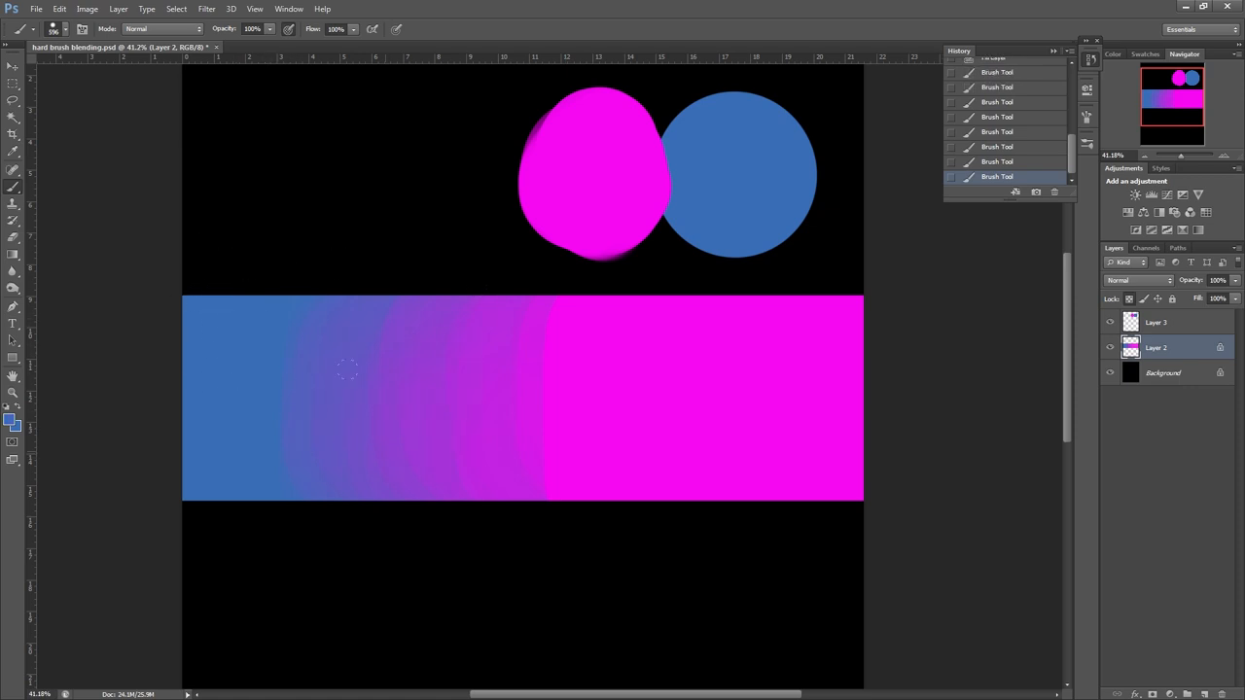
# - Paint a soft pressure-controlled blue stroke blending into the magenta side
pyautogui.moveTo(347, 370); pyautogui.dragTo(287, 277)
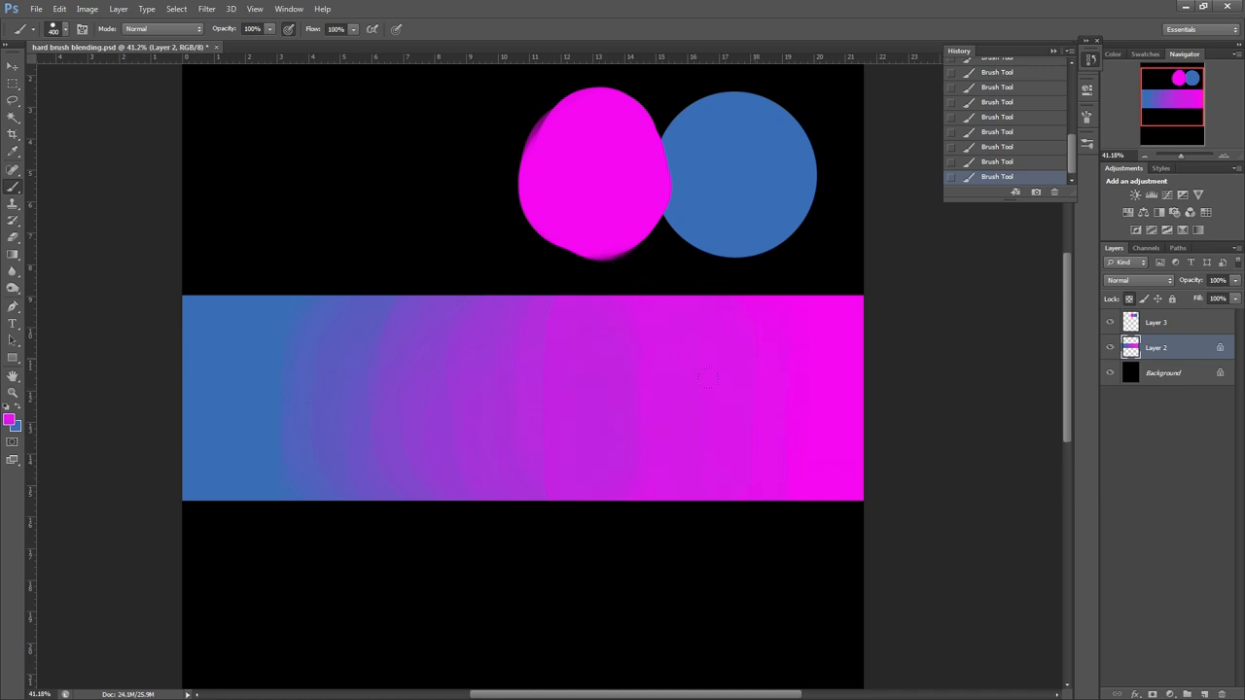
pyautogui.moveTo(530, 274)
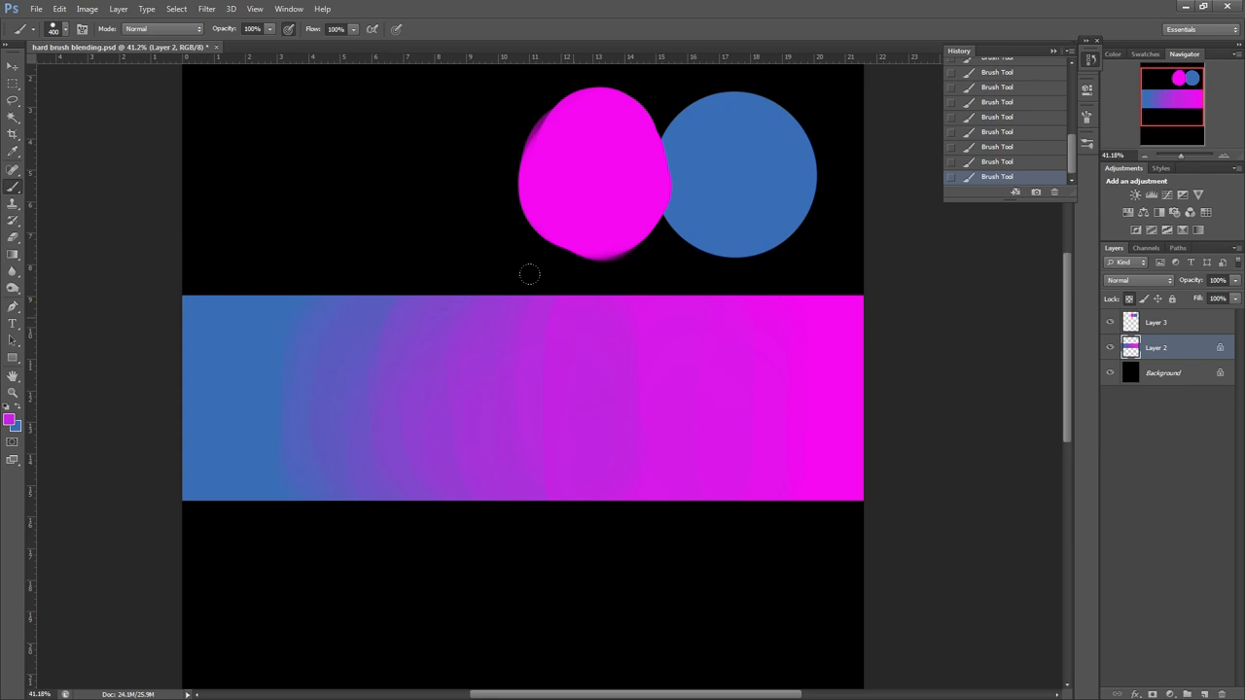
pyautogui.moveTo(487, 285)
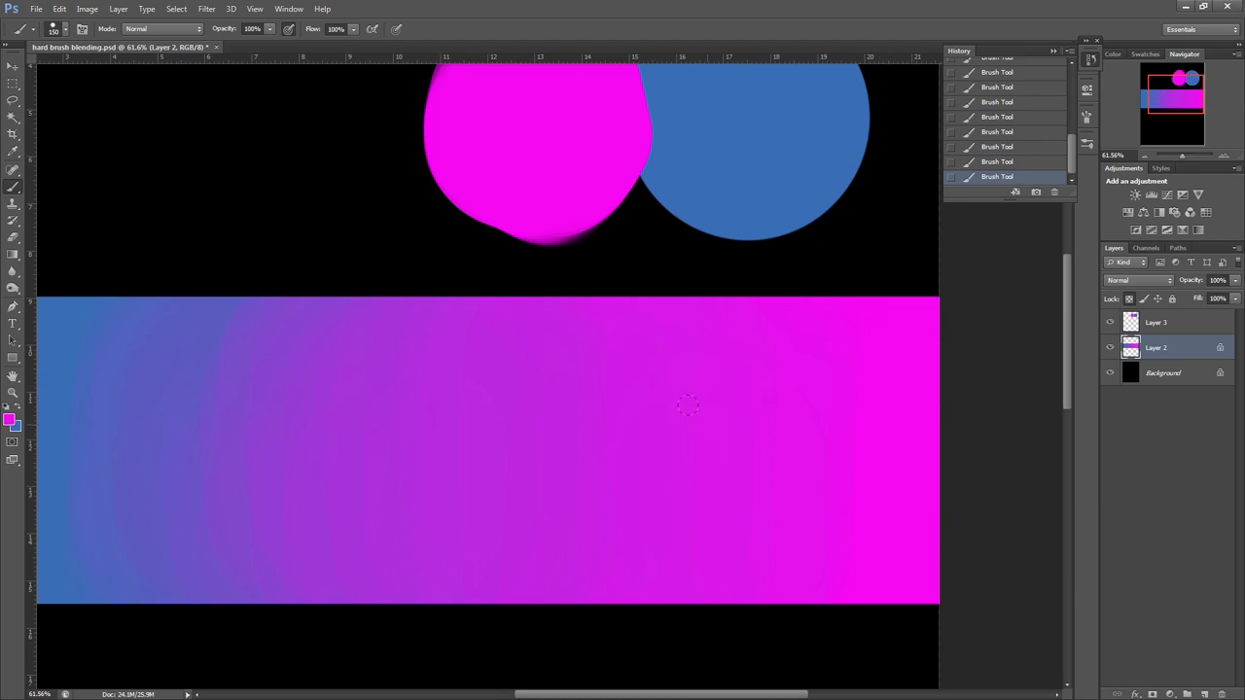
pyautogui.moveTo(836, 499)
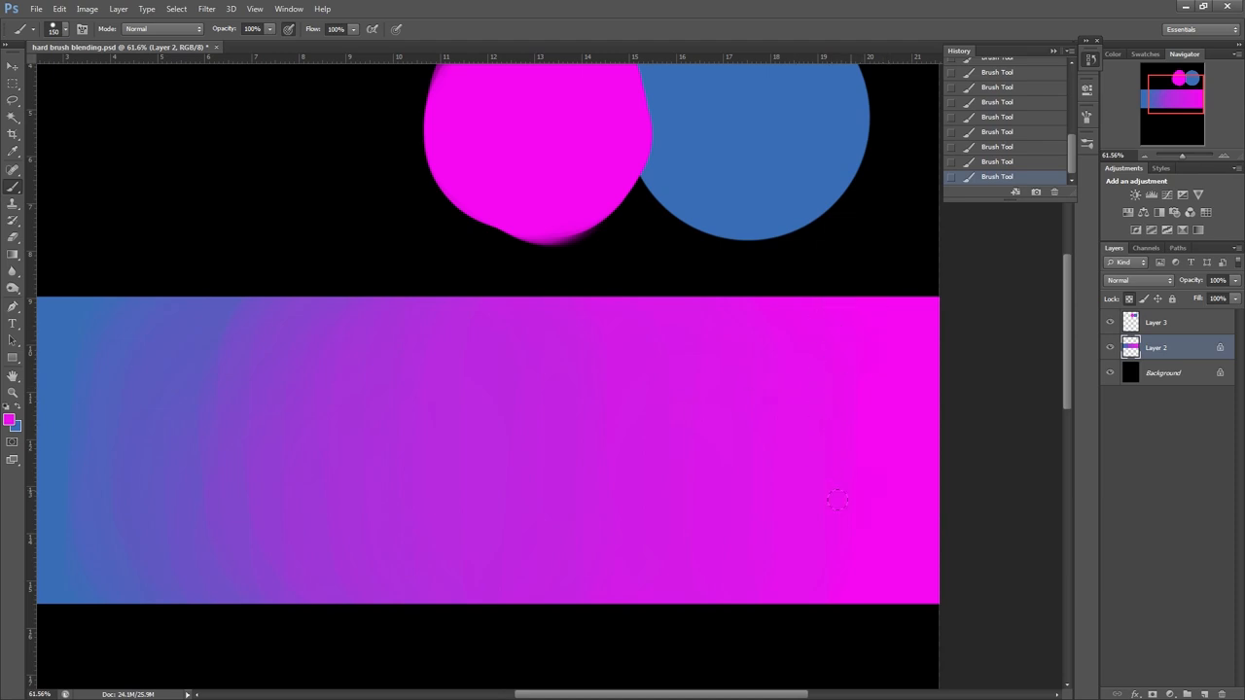
pyautogui.moveTo(838, 444)
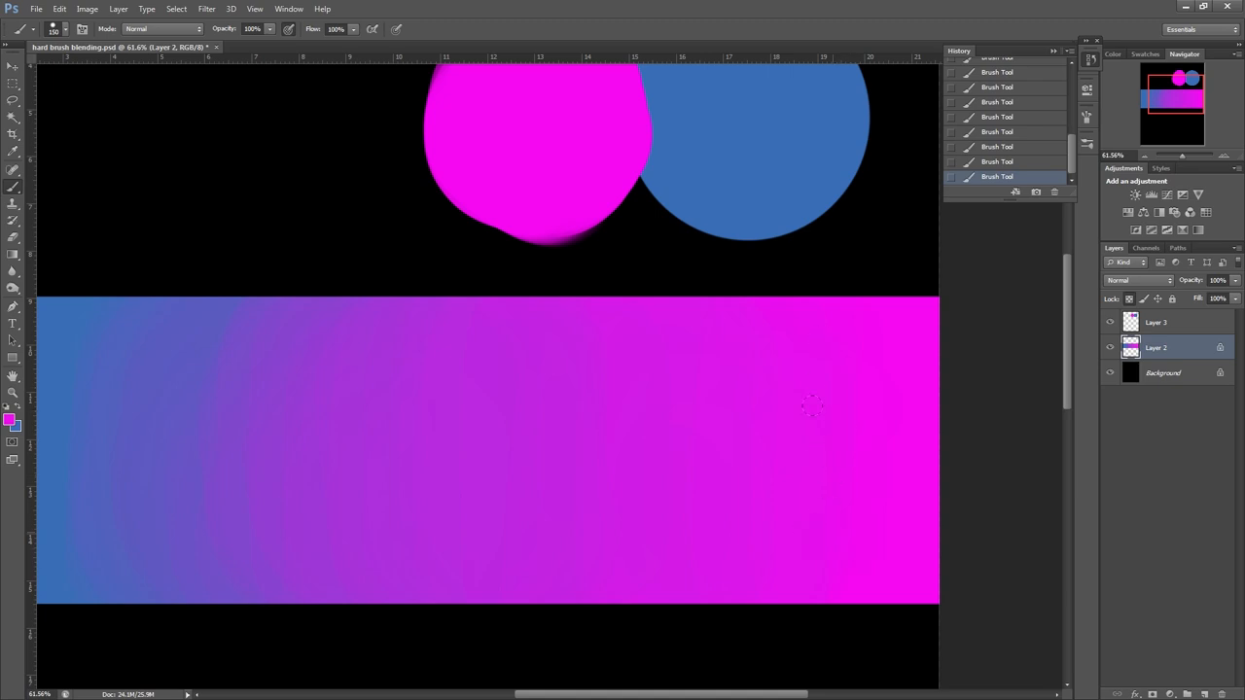
pyautogui.moveTo(728, 355)
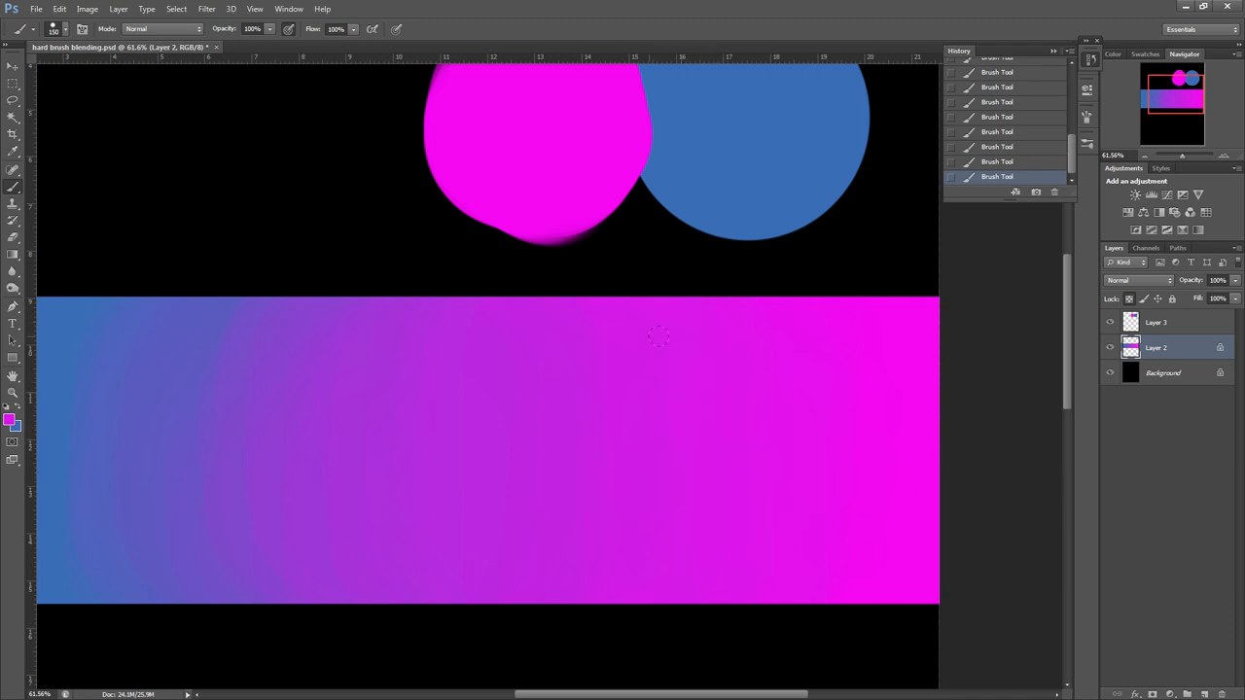
pyautogui.moveTo(586, 491)
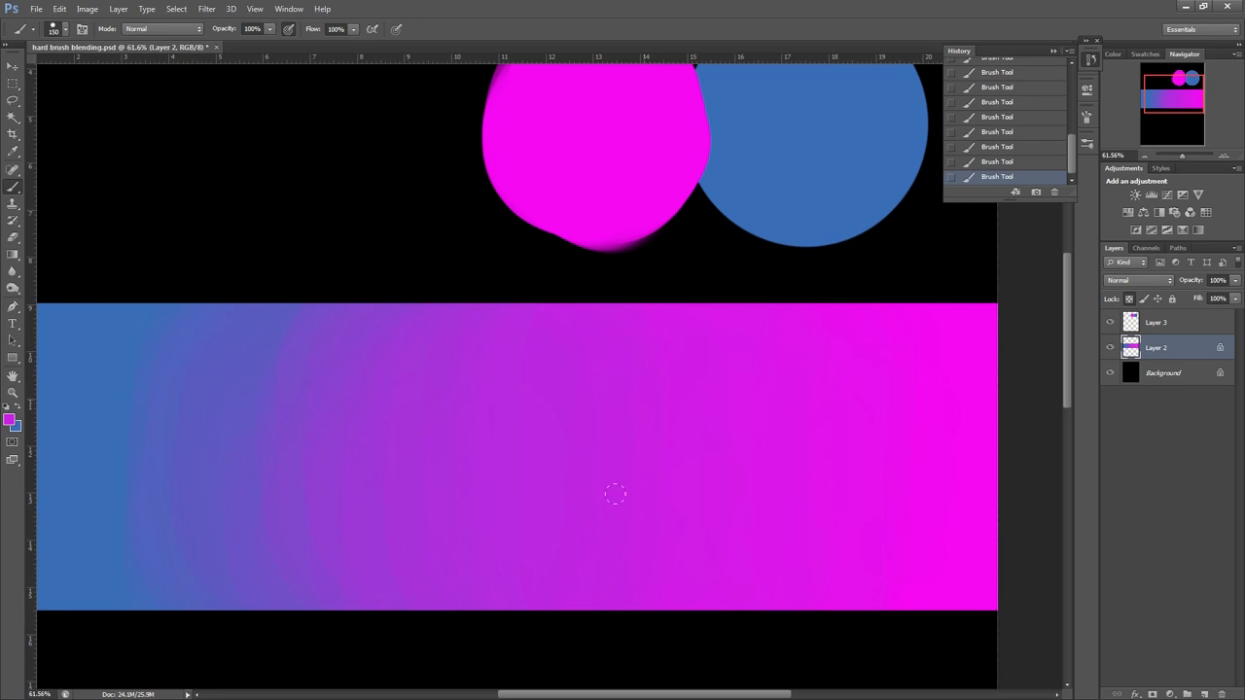
pyautogui.moveTo(504, 367)
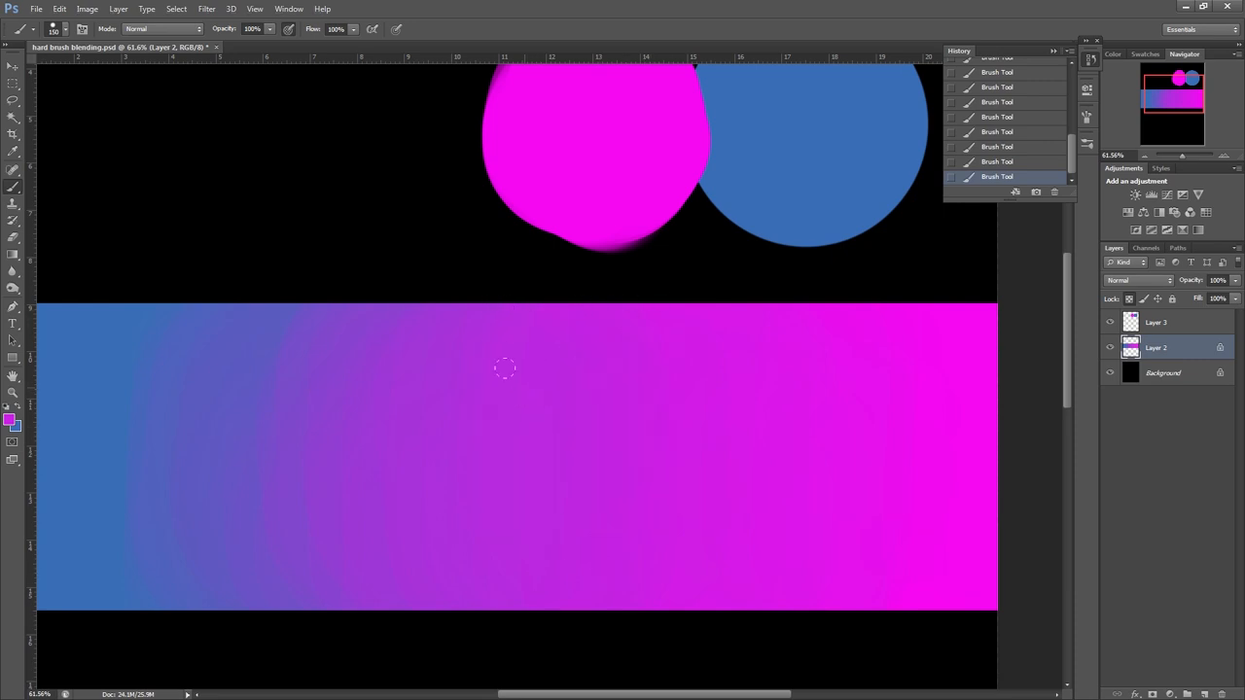
pyautogui.moveTo(397, 470)
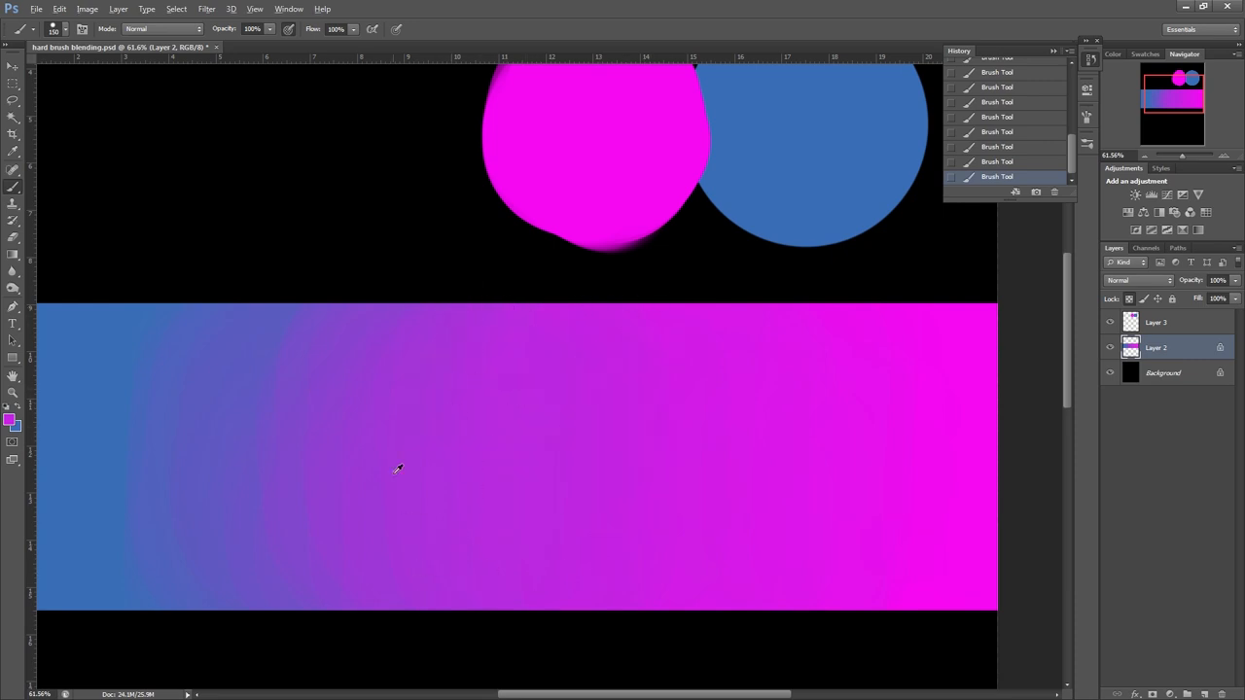
pyautogui.moveTo(322, 475)
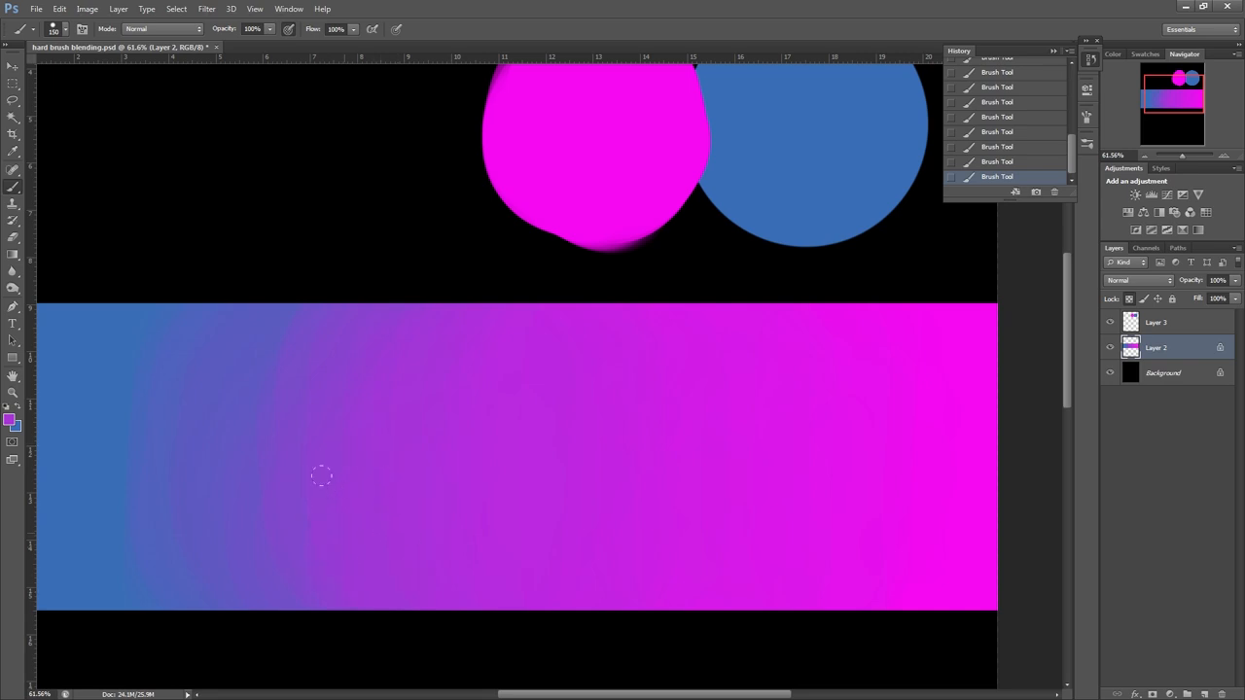
pyautogui.moveTo(904, 420)
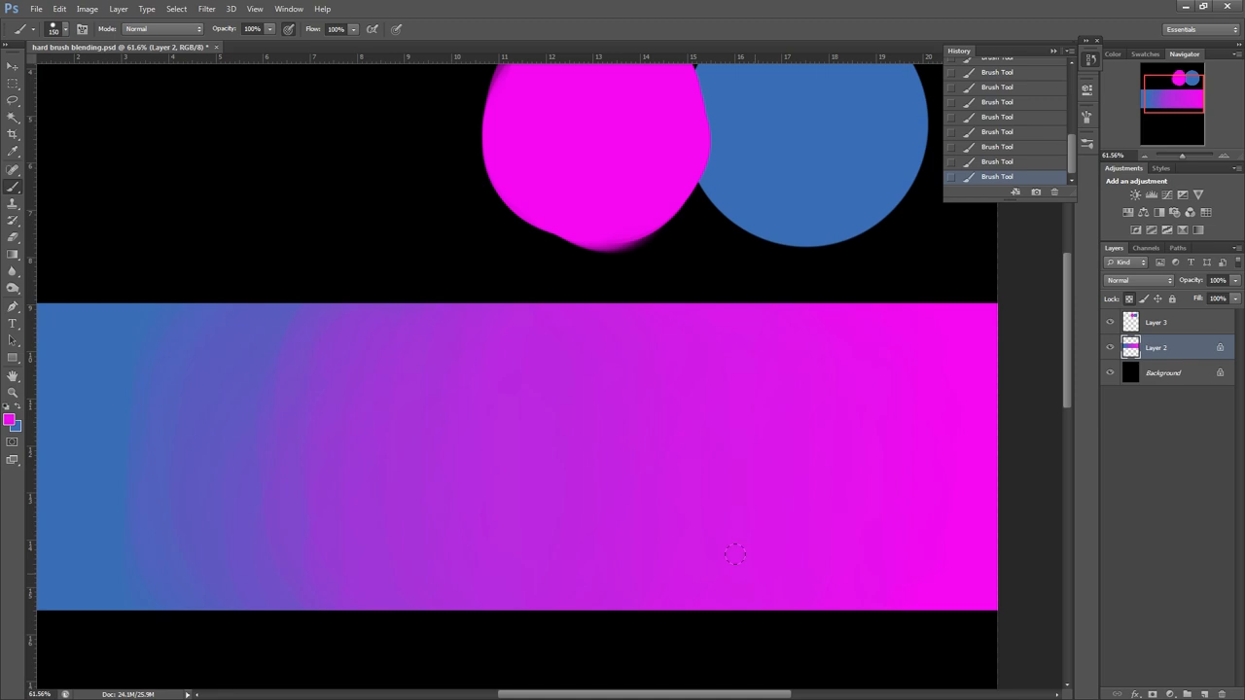
pyautogui.moveTo(295, 422)
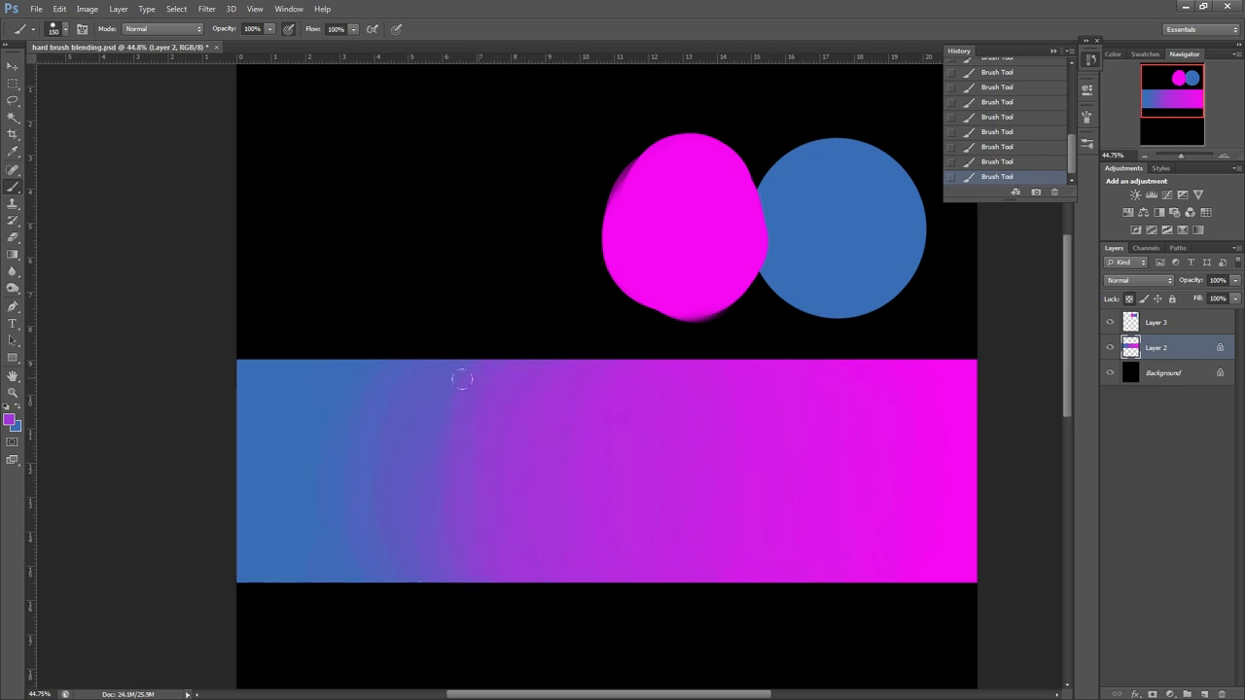
pyautogui.moveTo(442, 555)
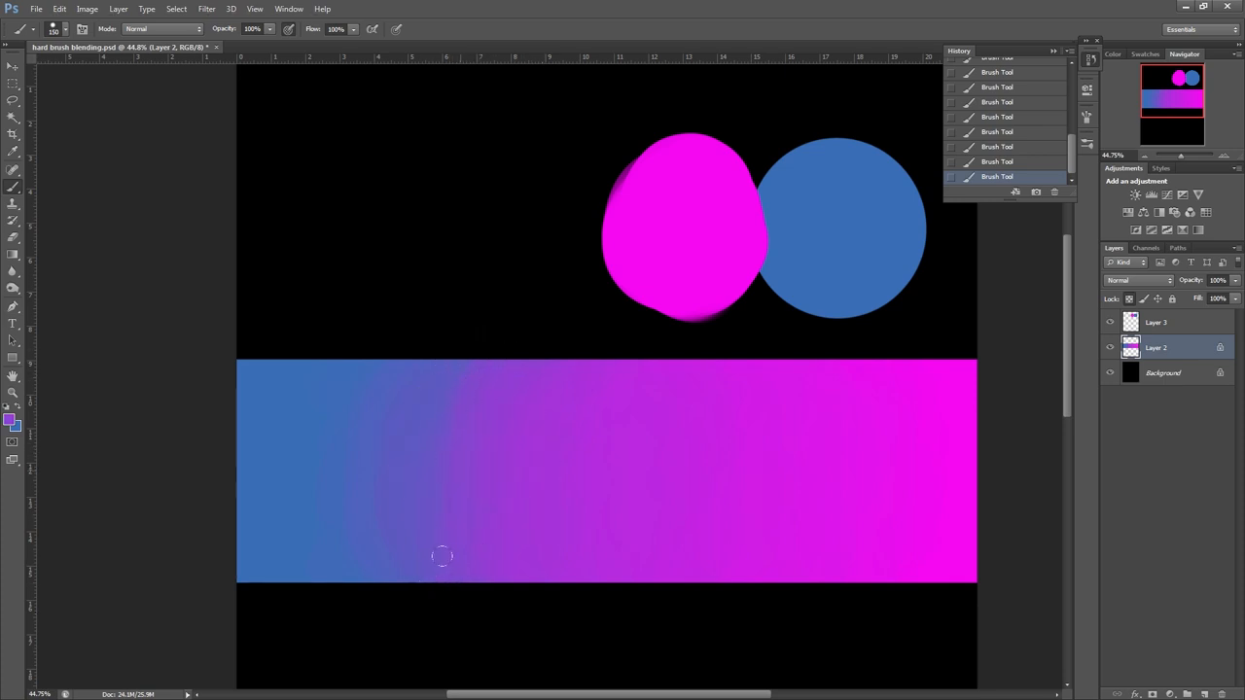
pyautogui.moveTo(870, 464)
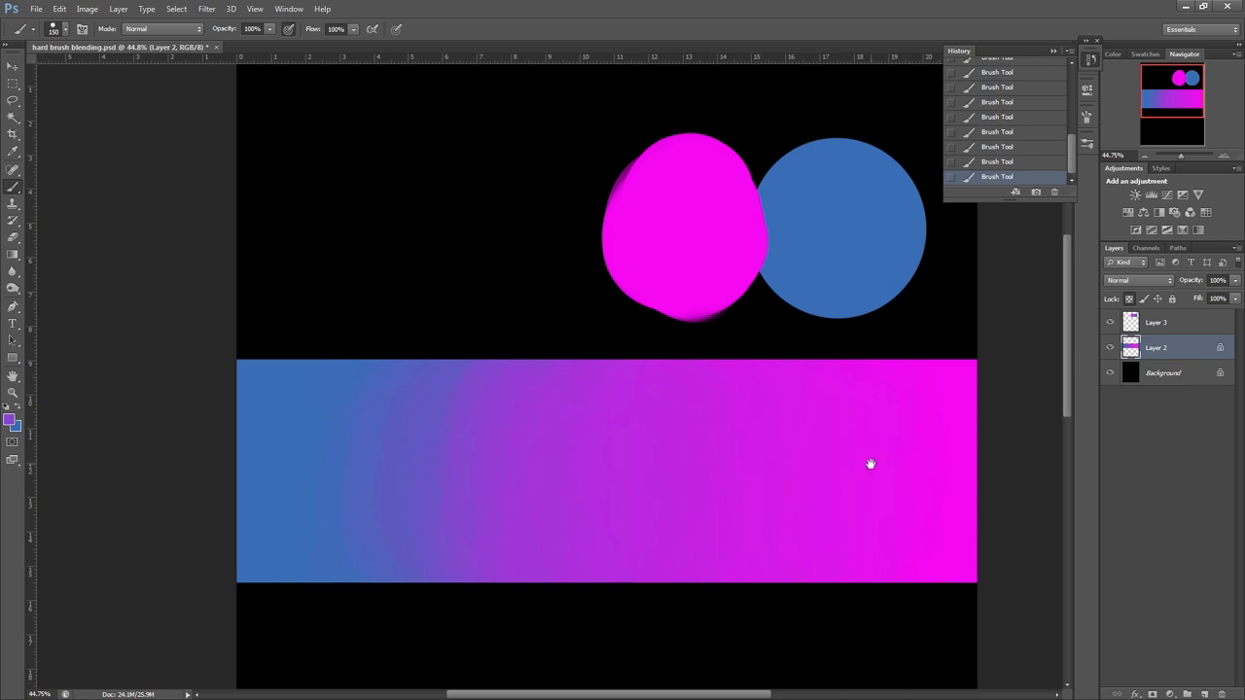